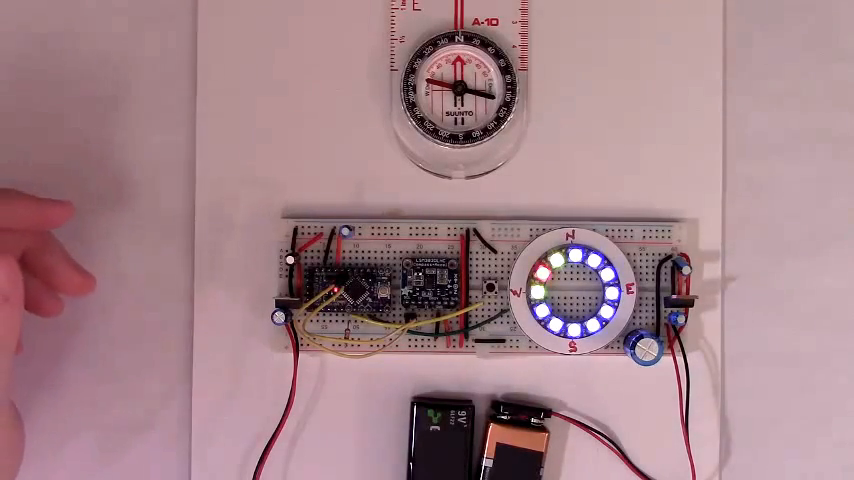
mouse_move(60, 200)
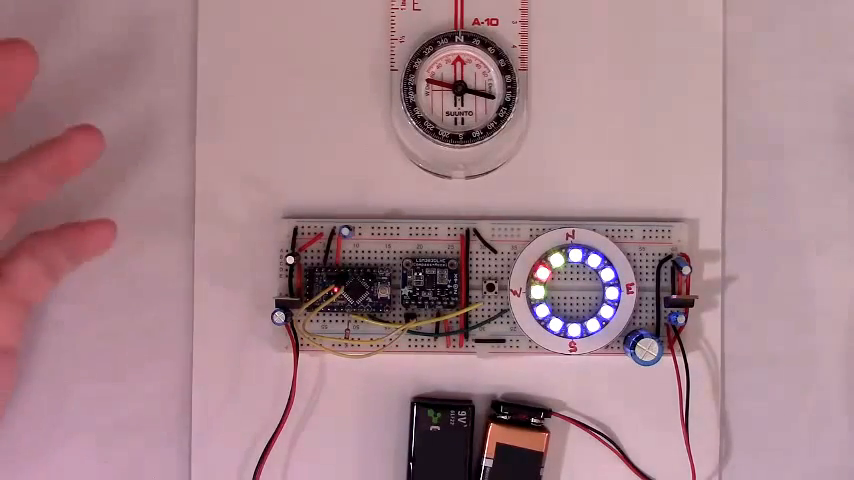